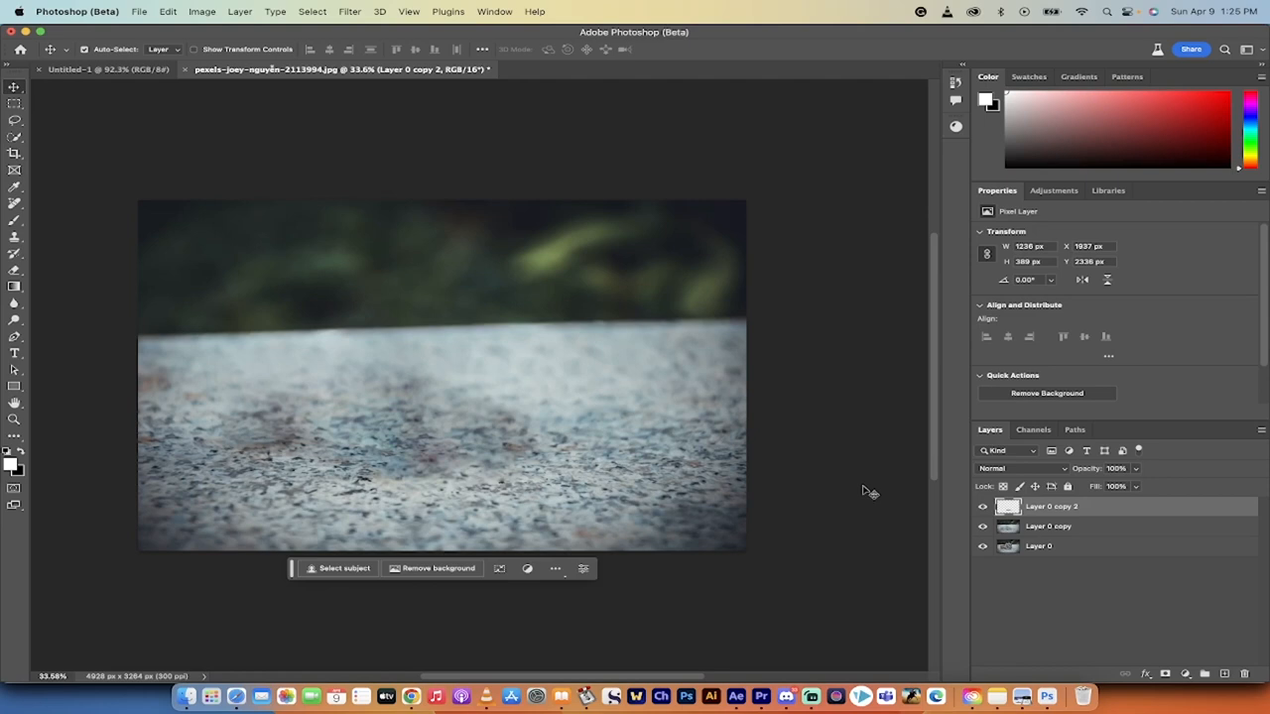
{"action": "mouse_move", "coordinate": [1101, 547]}
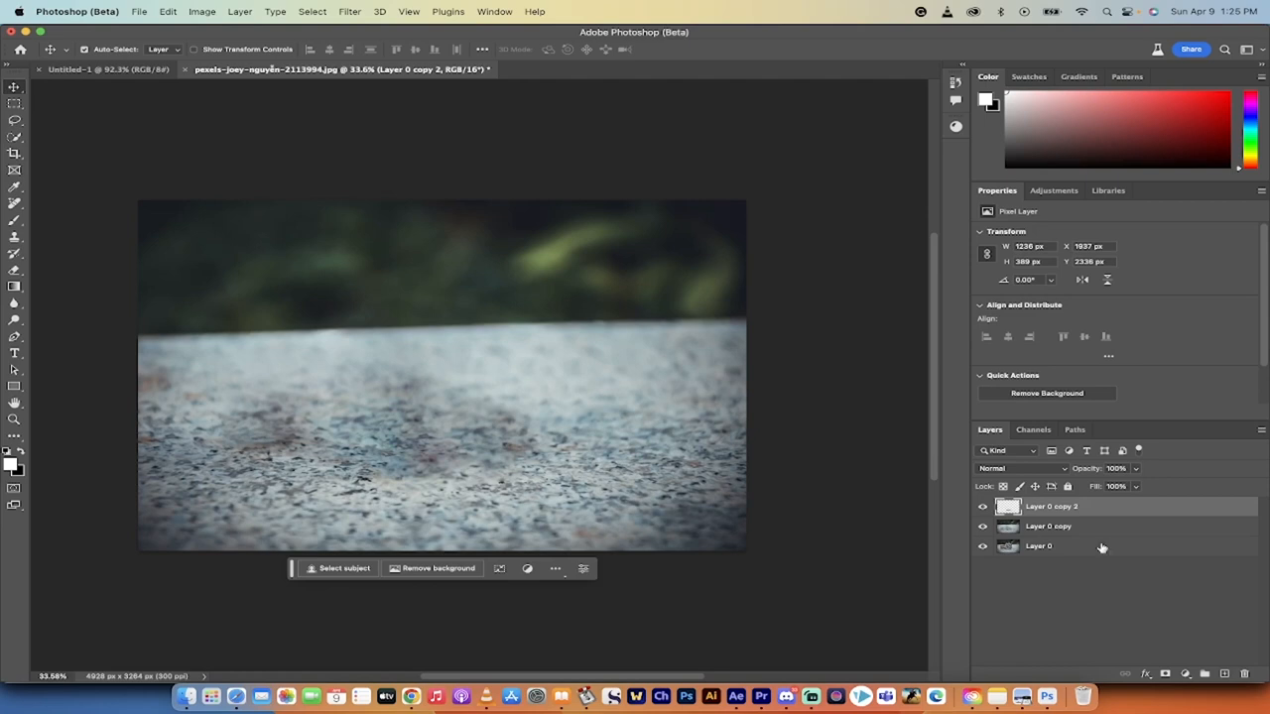
Show the bare-stone result, then choose the Remove Tool from the healing flyout.
{"action": "left_click", "coordinate": [982, 506]}
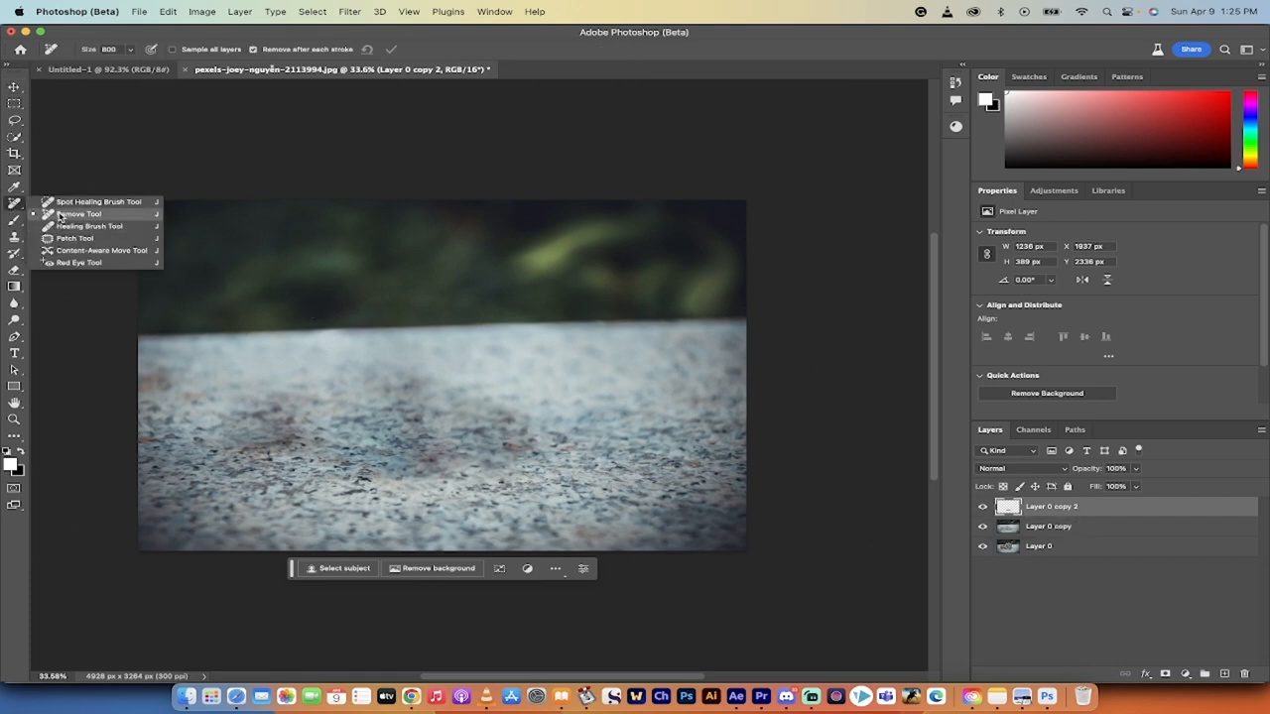
{"action": "left_click", "coordinate": [76, 213]}
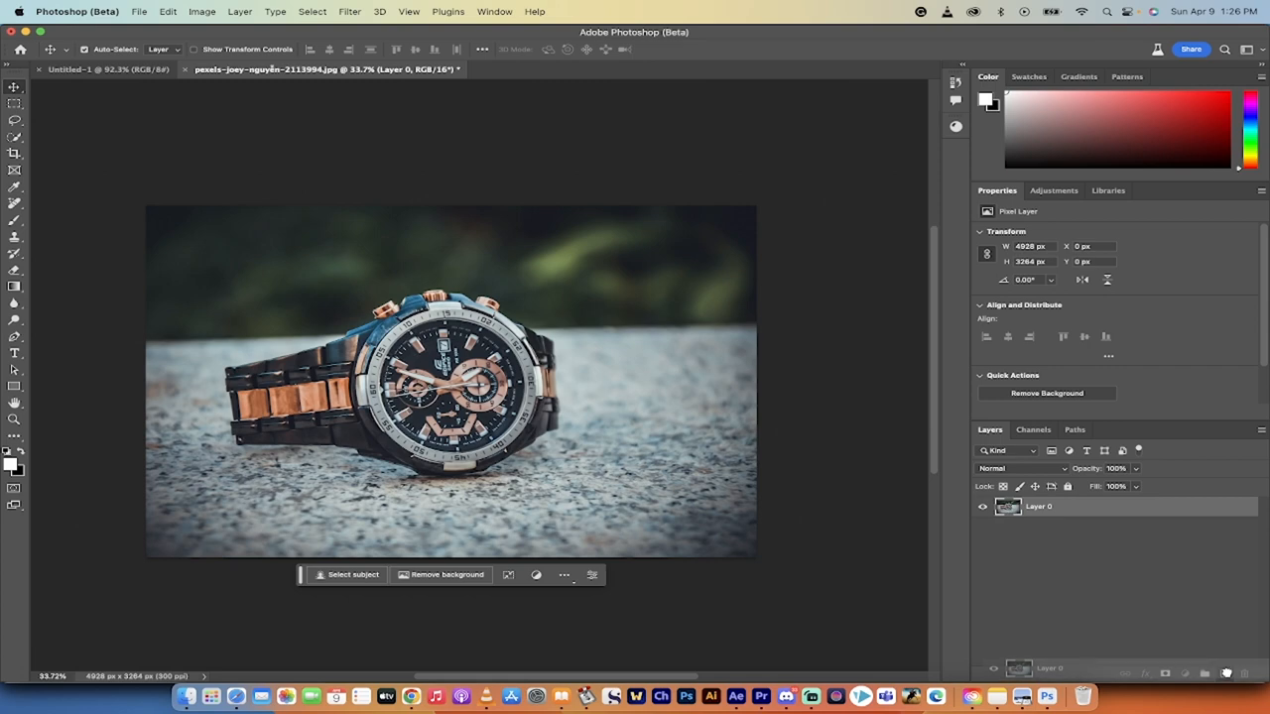
Duplicate Layer 0 with Cmd+J and hide the original Layer 0.
{"action": "key", "text": "cmd+j"}
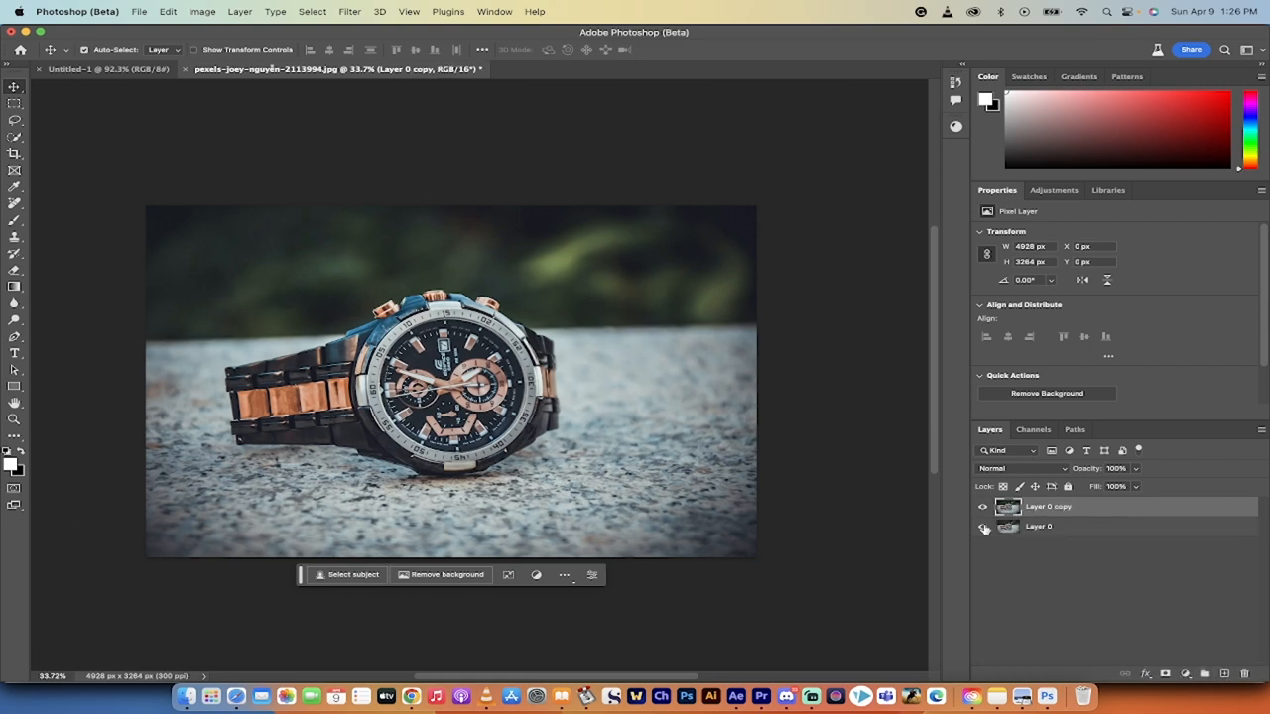
{"action": "mouse_move", "coordinate": [982, 527]}
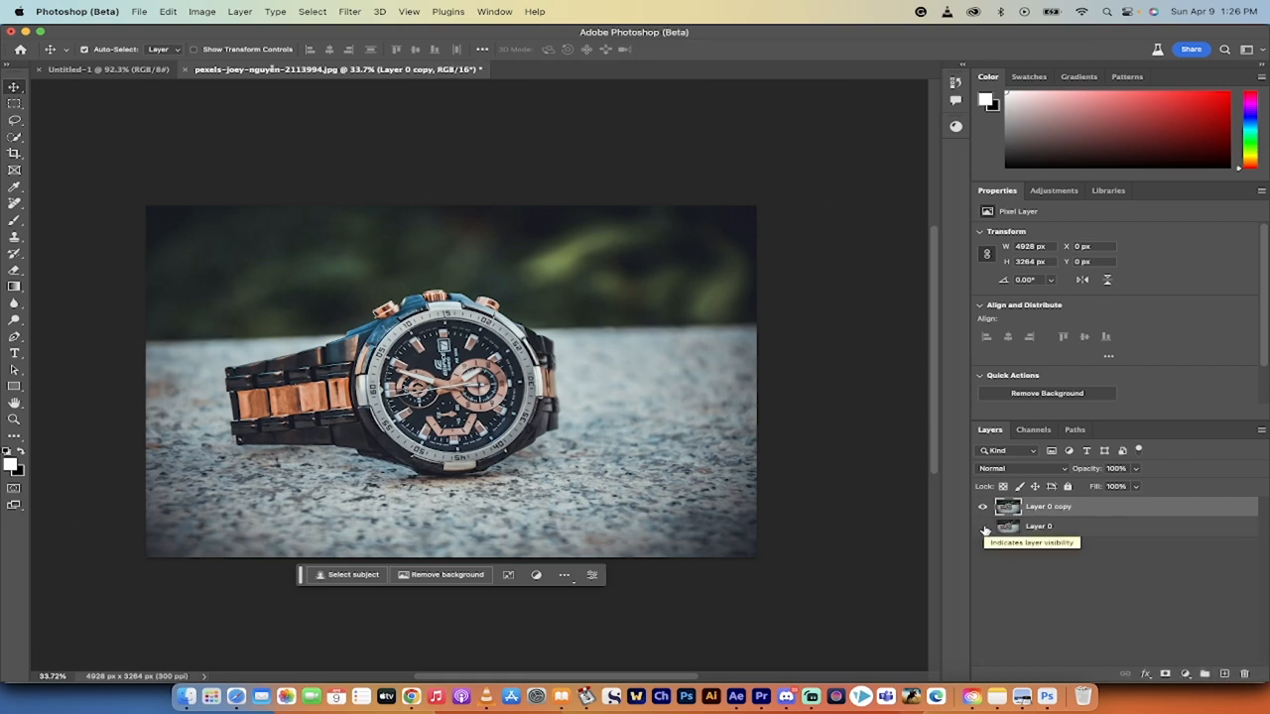
{"action": "left_click", "coordinate": [982, 526]}
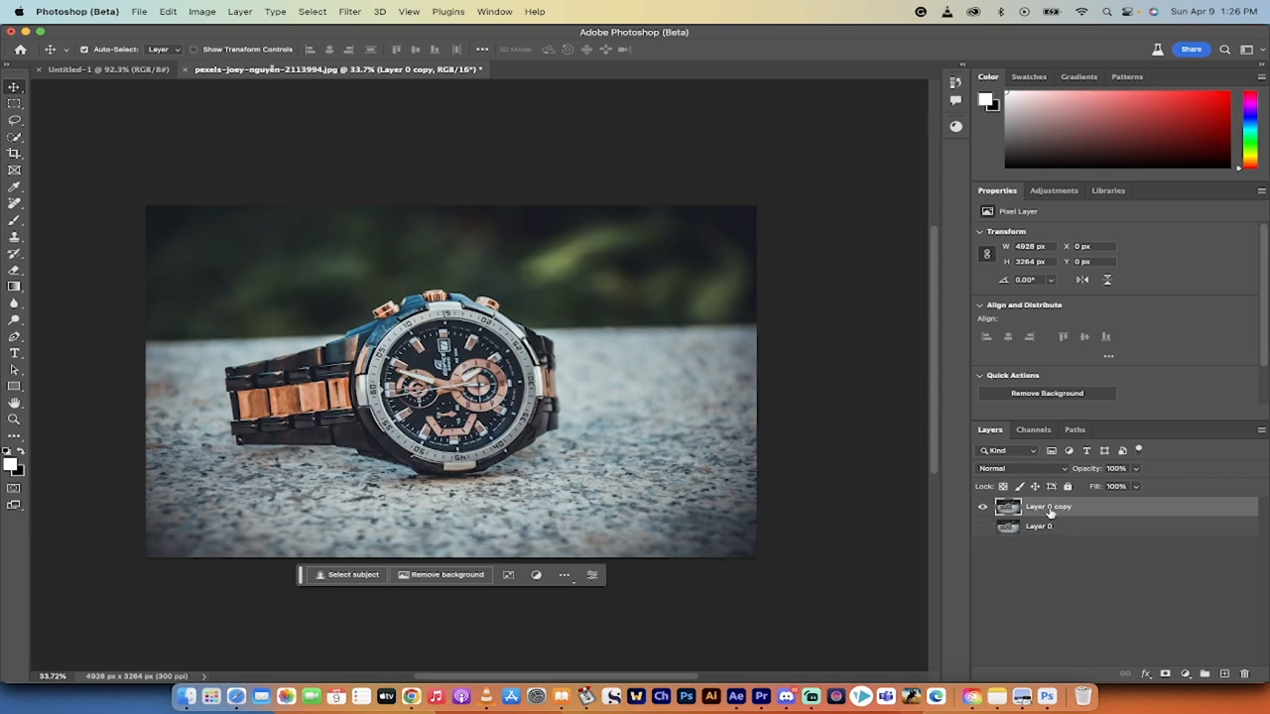
{"action": "mouse_move", "coordinate": [758, 215]}
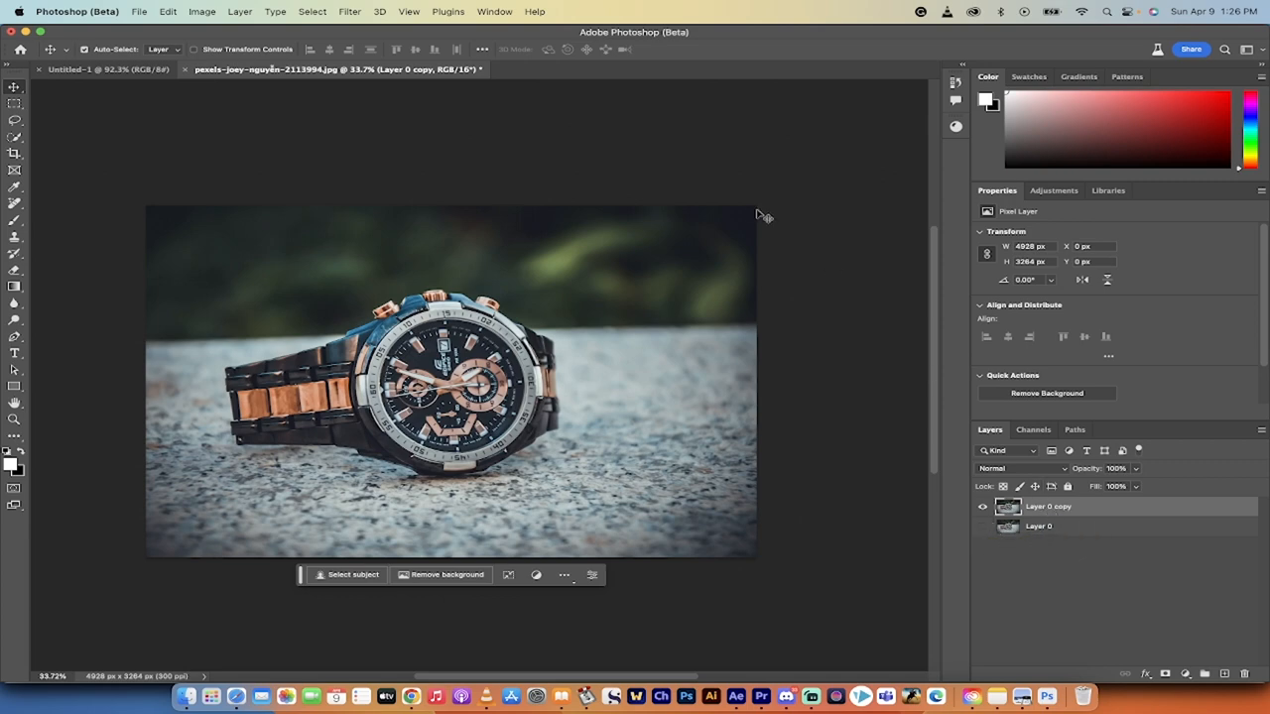
With Quick Selection, set Select Subject to Cloud (Detailed results) and select the watch.
{"action": "left_click", "coordinate": [15, 136]}
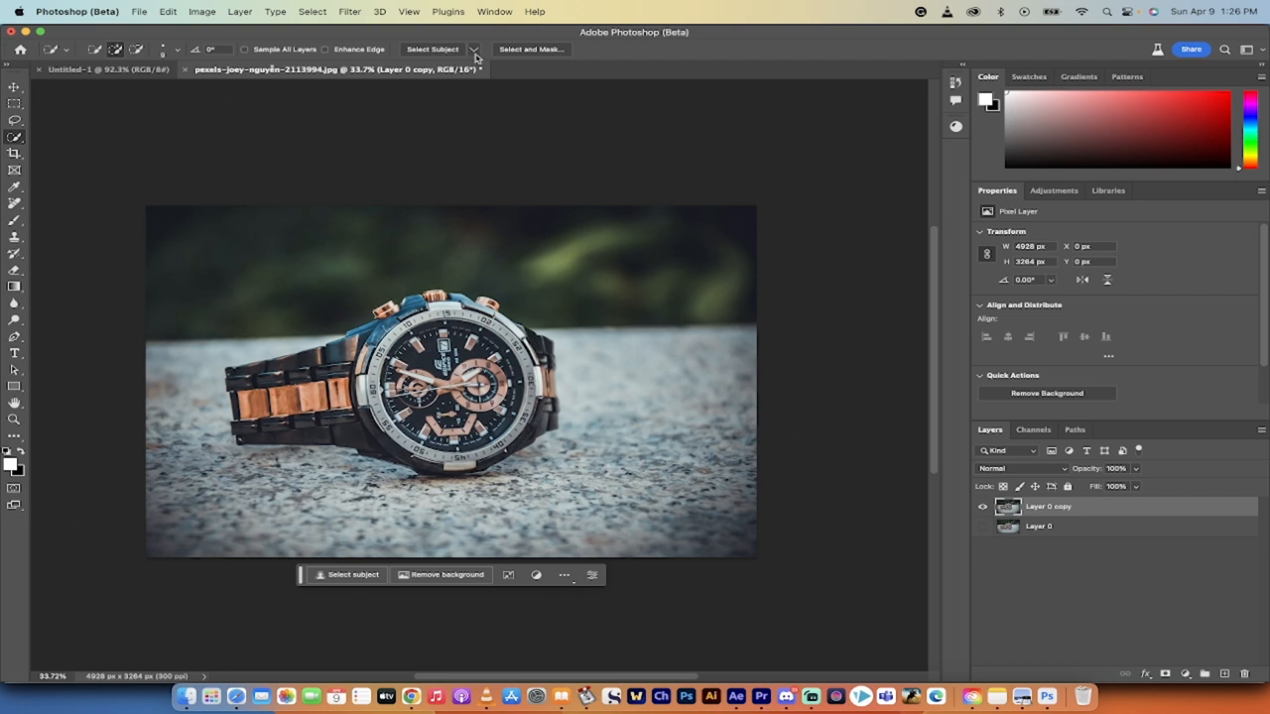
{"action": "mouse_move", "coordinate": [475, 49]}
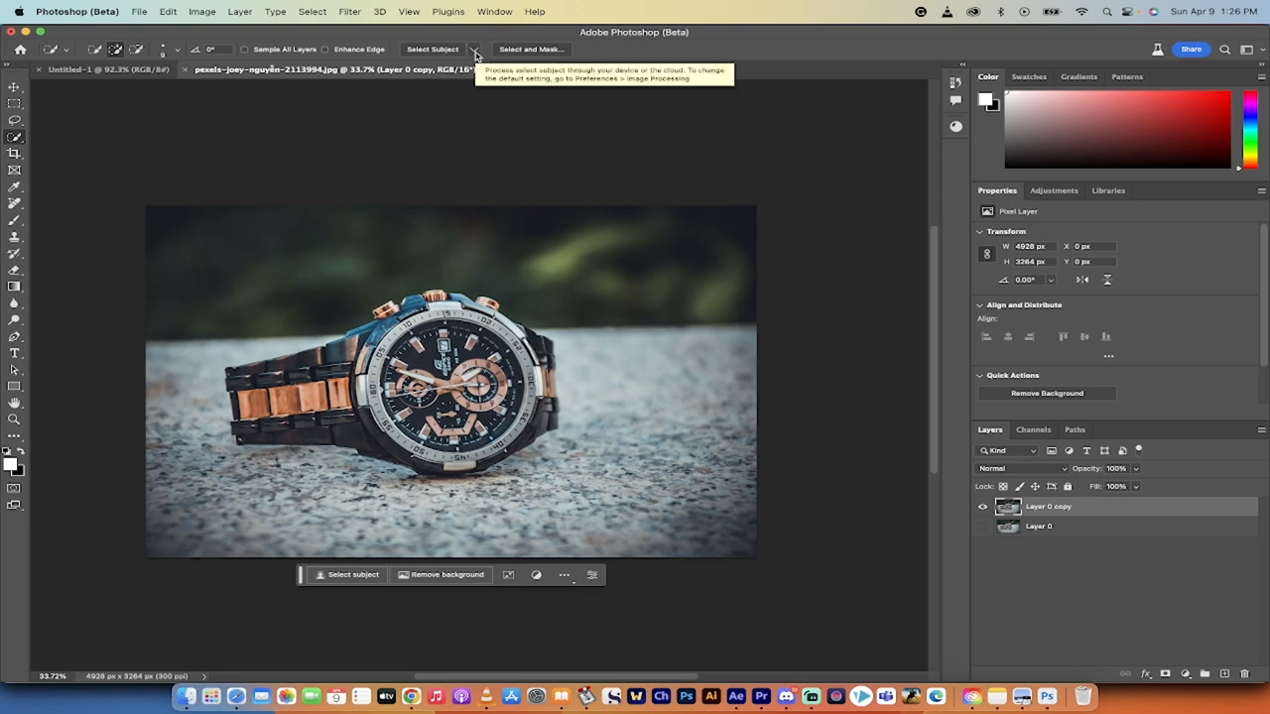
{"action": "mouse_move", "coordinate": [432, 48]}
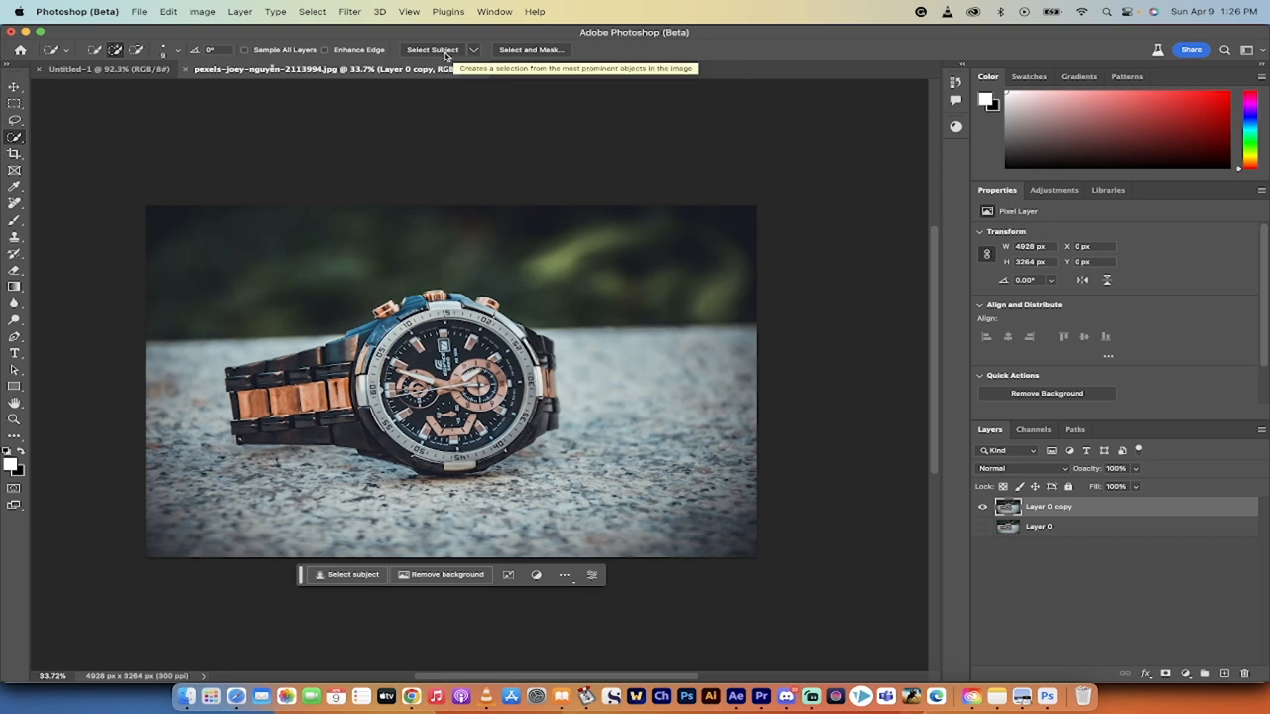
{"action": "left_click", "coordinate": [474, 50]}
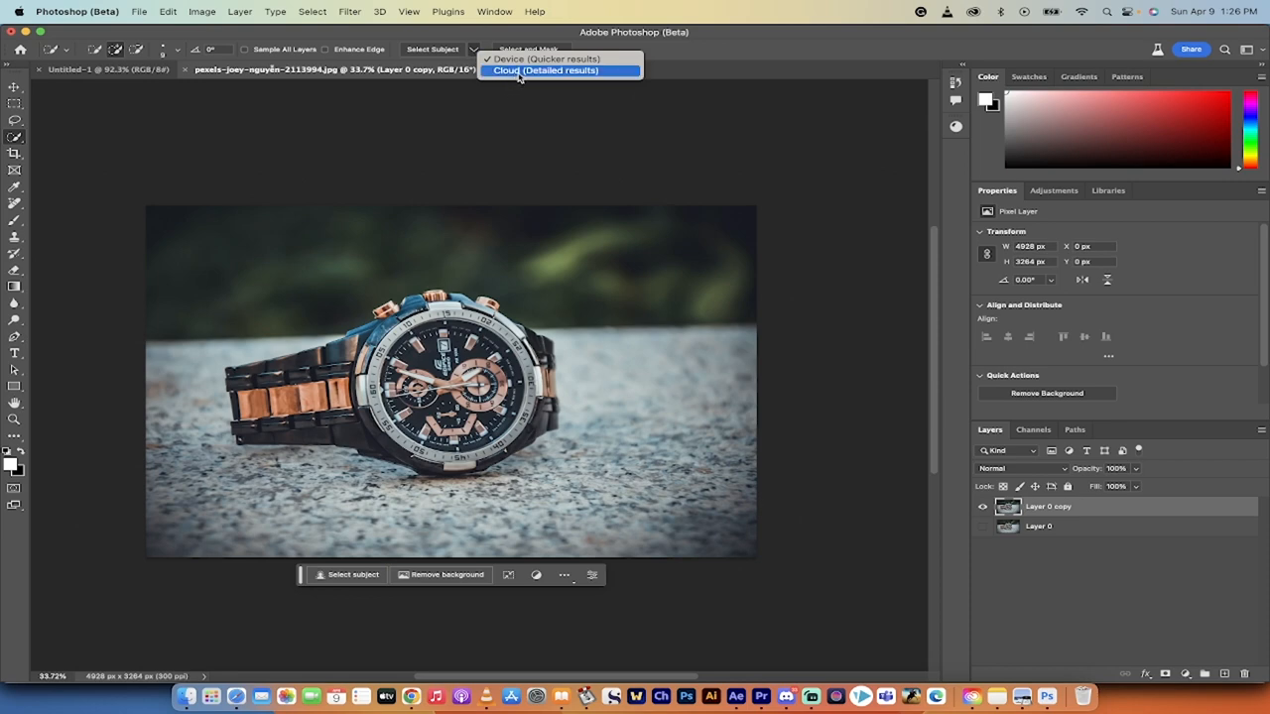
{"action": "left_click", "coordinate": [545, 71]}
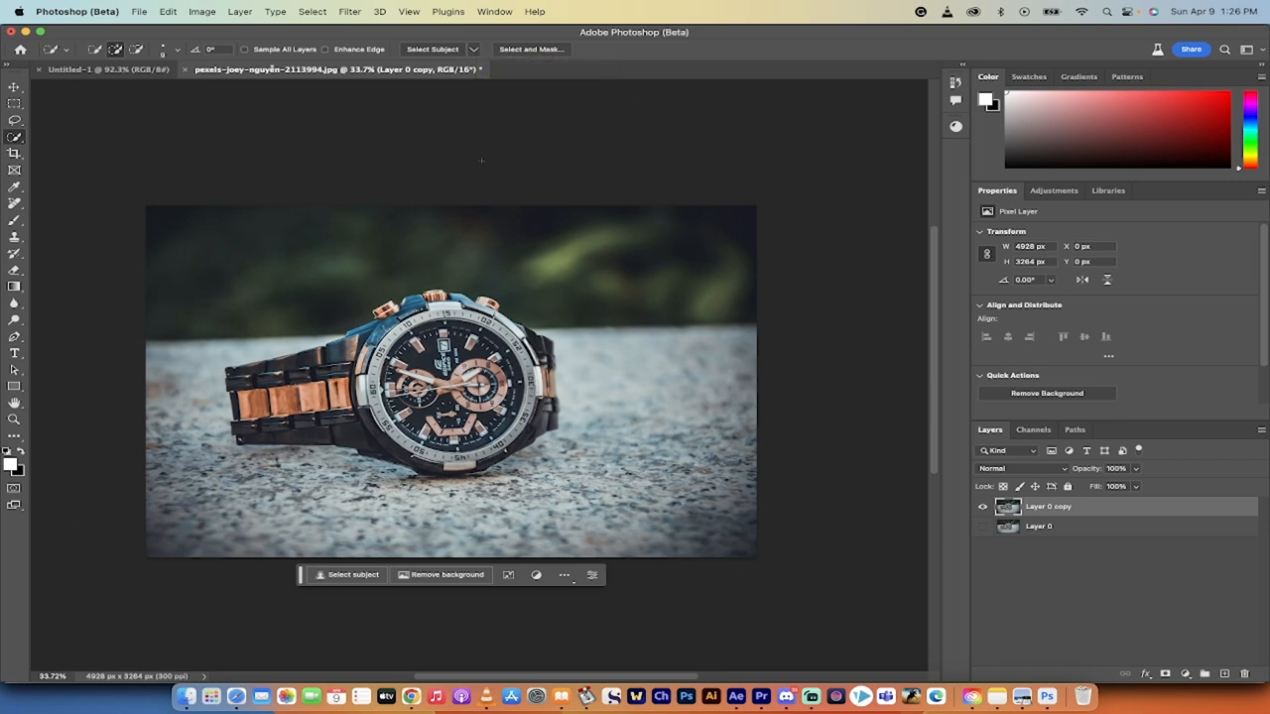
{"action": "mouse_move", "coordinate": [433, 79]}
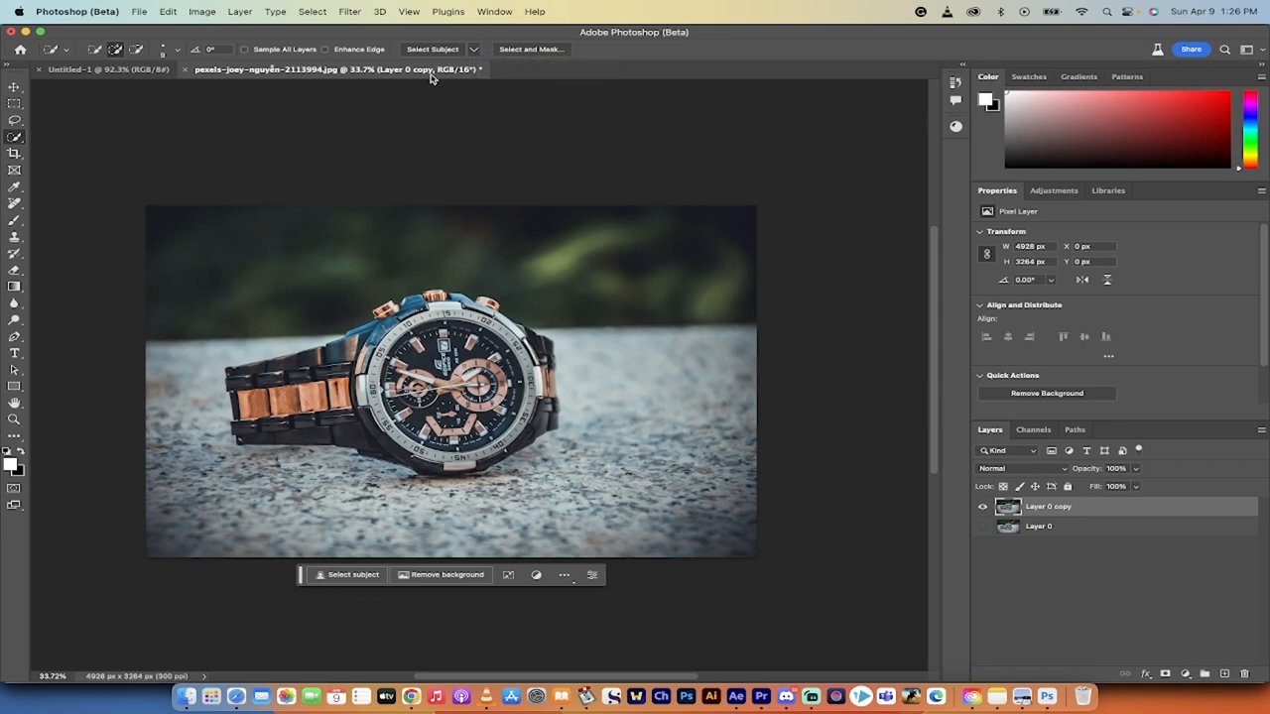
{"action": "mouse_move", "coordinate": [432, 49]}
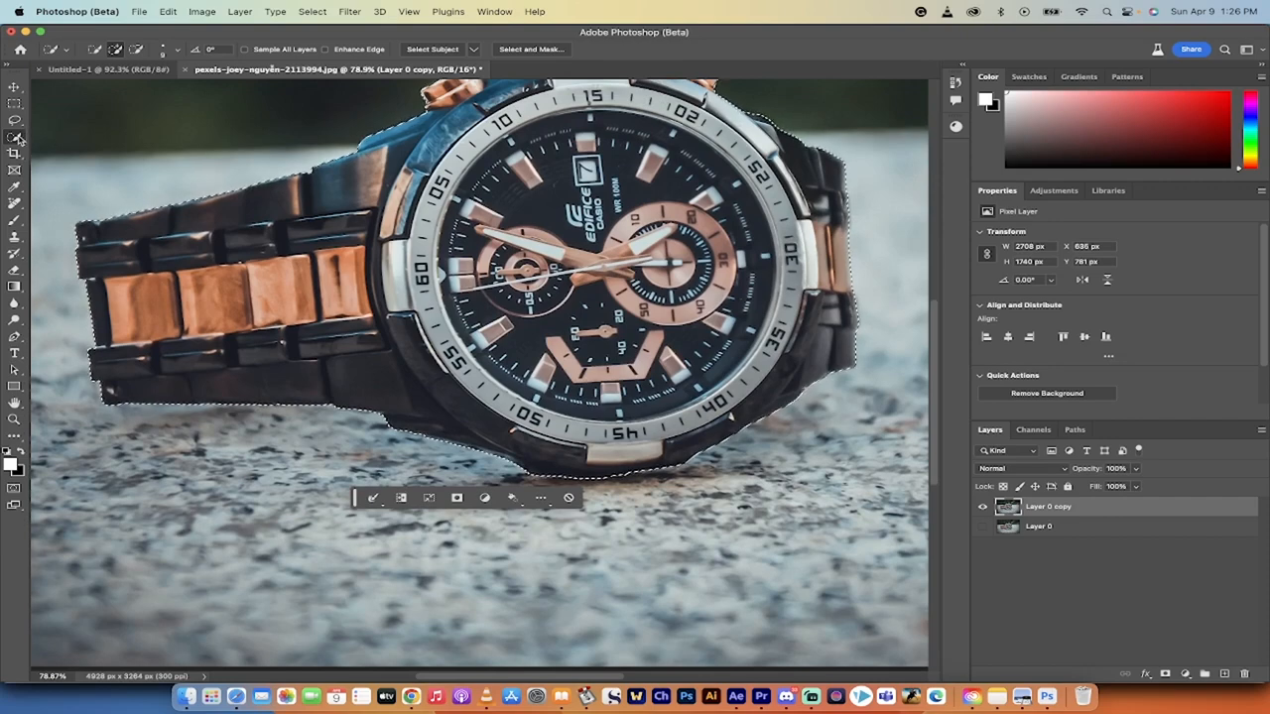
{"action": "left_click", "coordinate": [15, 139]}
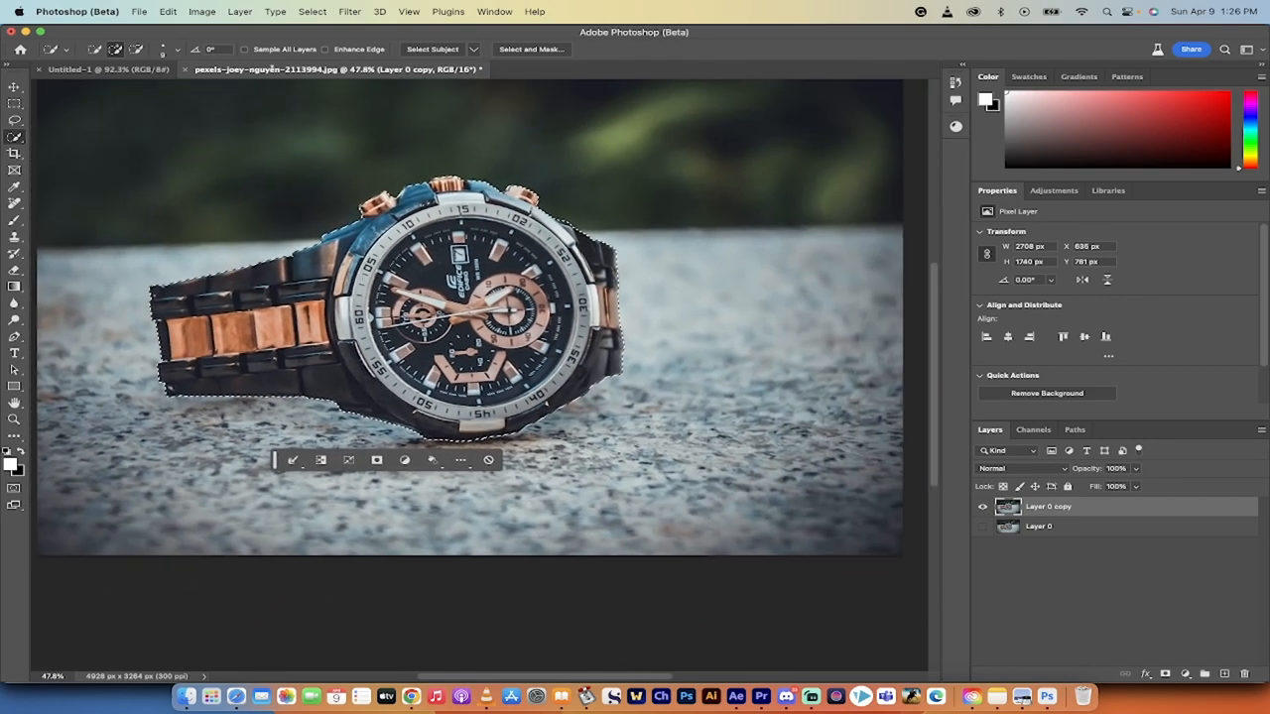
{"action": "left_click", "coordinate": [472, 48]}
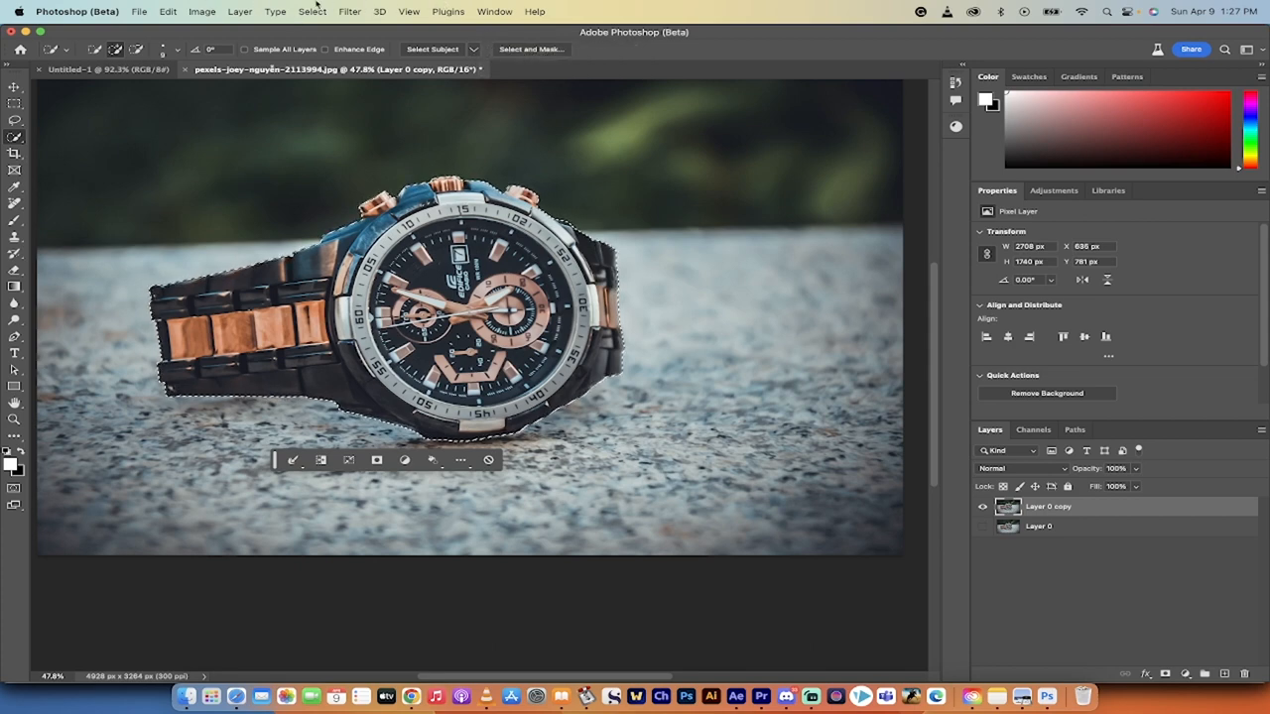
Expand the watch selection by 10 pixels via Select > Modify > Expand.
{"action": "left_click", "coordinate": [312, 11]}
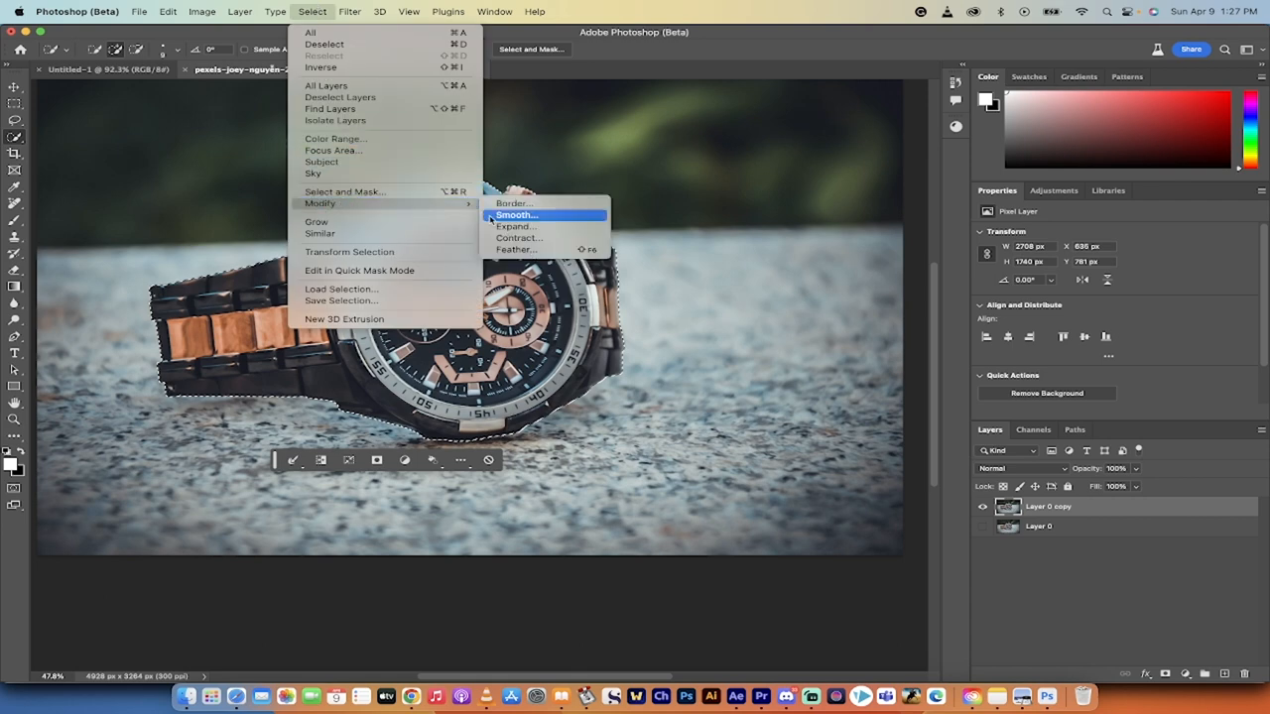
{"action": "left_click", "coordinate": [516, 226]}
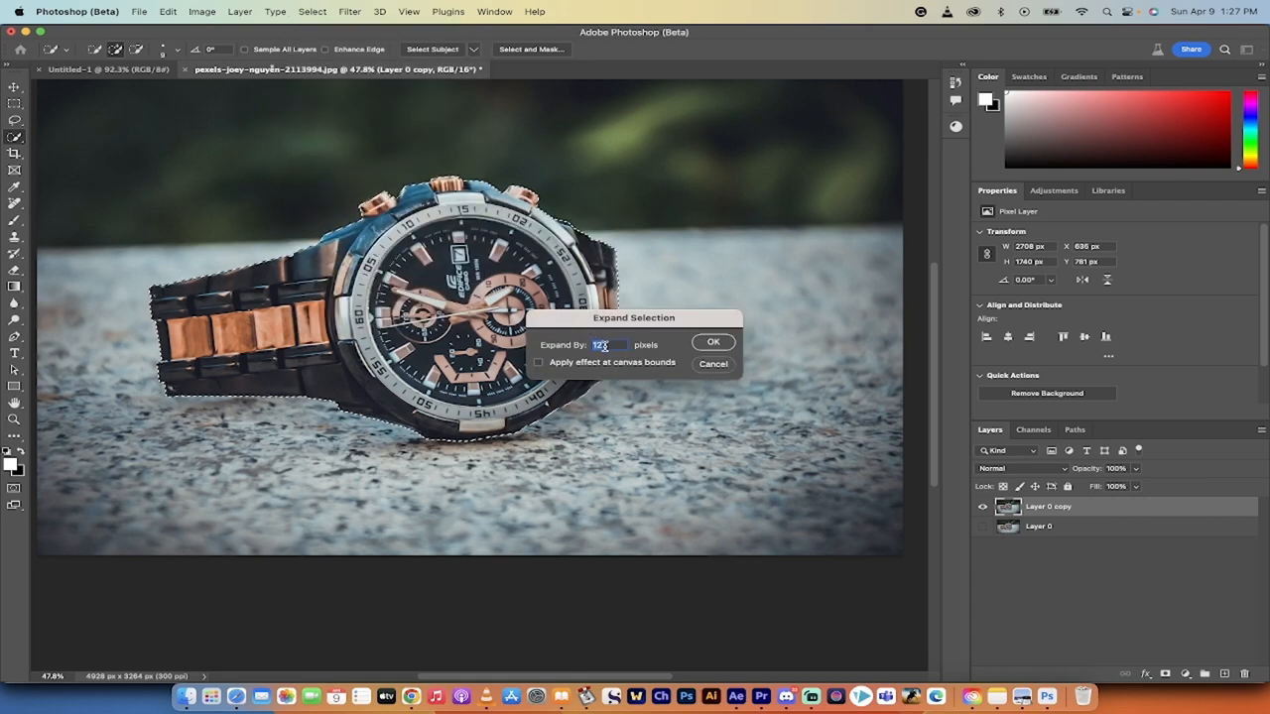
{"action": "type", "text": "10"}
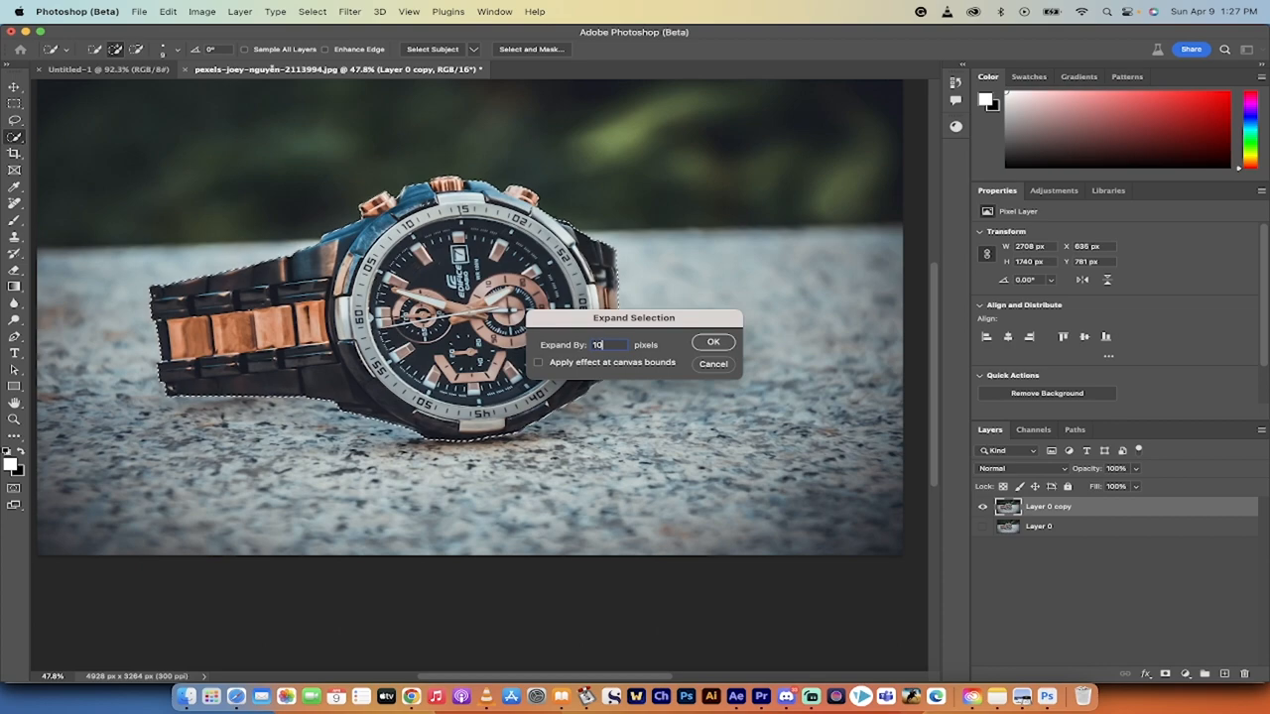
{"action": "left_click", "coordinate": [712, 342]}
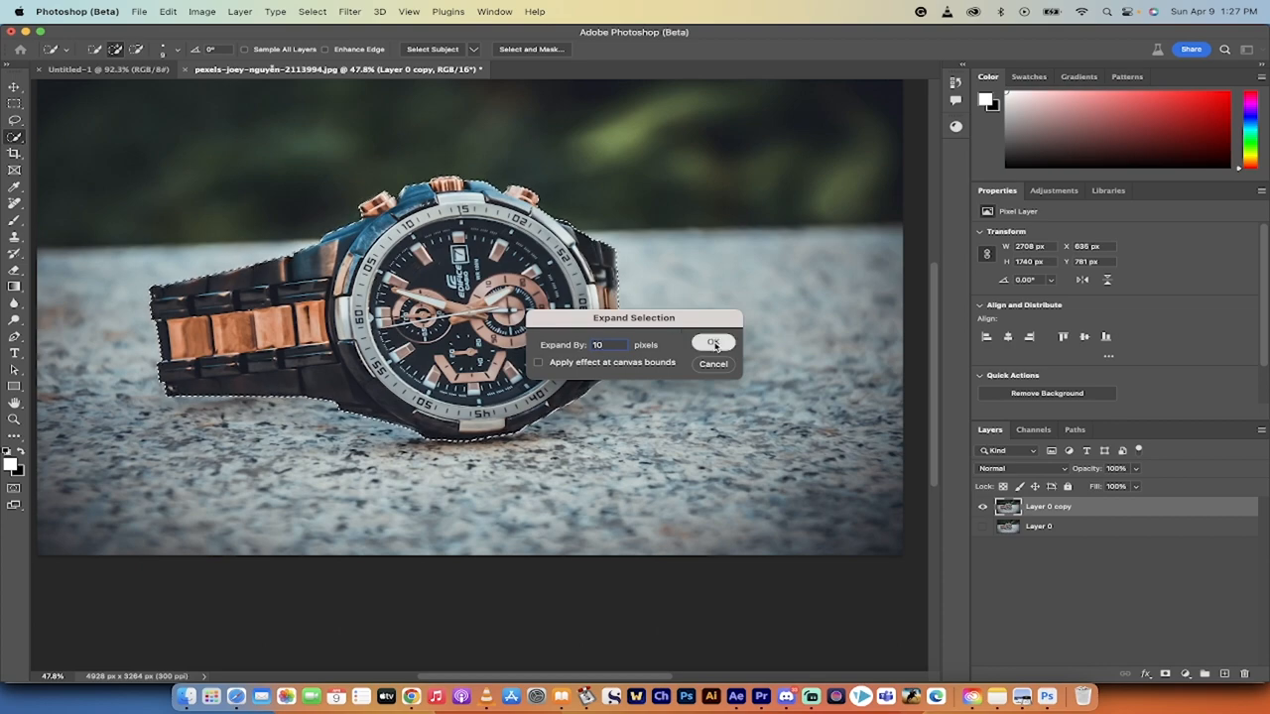
{"action": "left_click", "coordinate": [712, 343]}
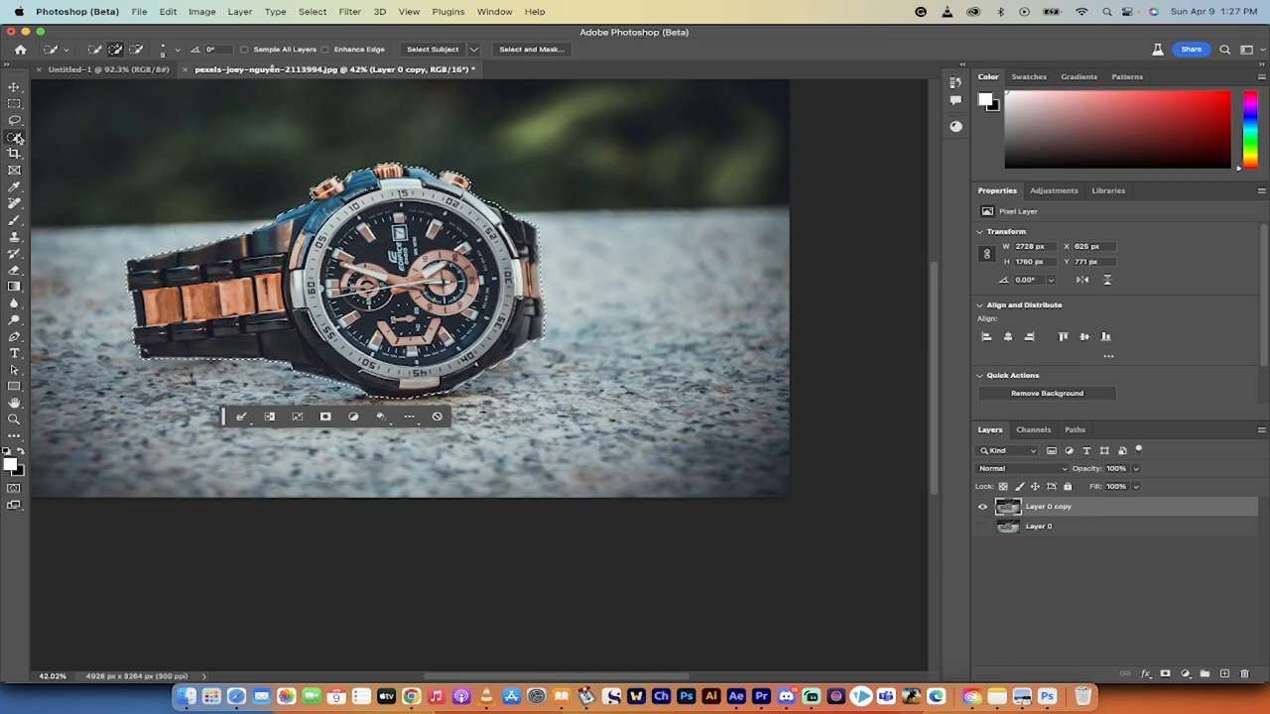
Paint over the watch band and body with the Remove tool, then deselect.
{"action": "left_click", "coordinate": [15, 186]}
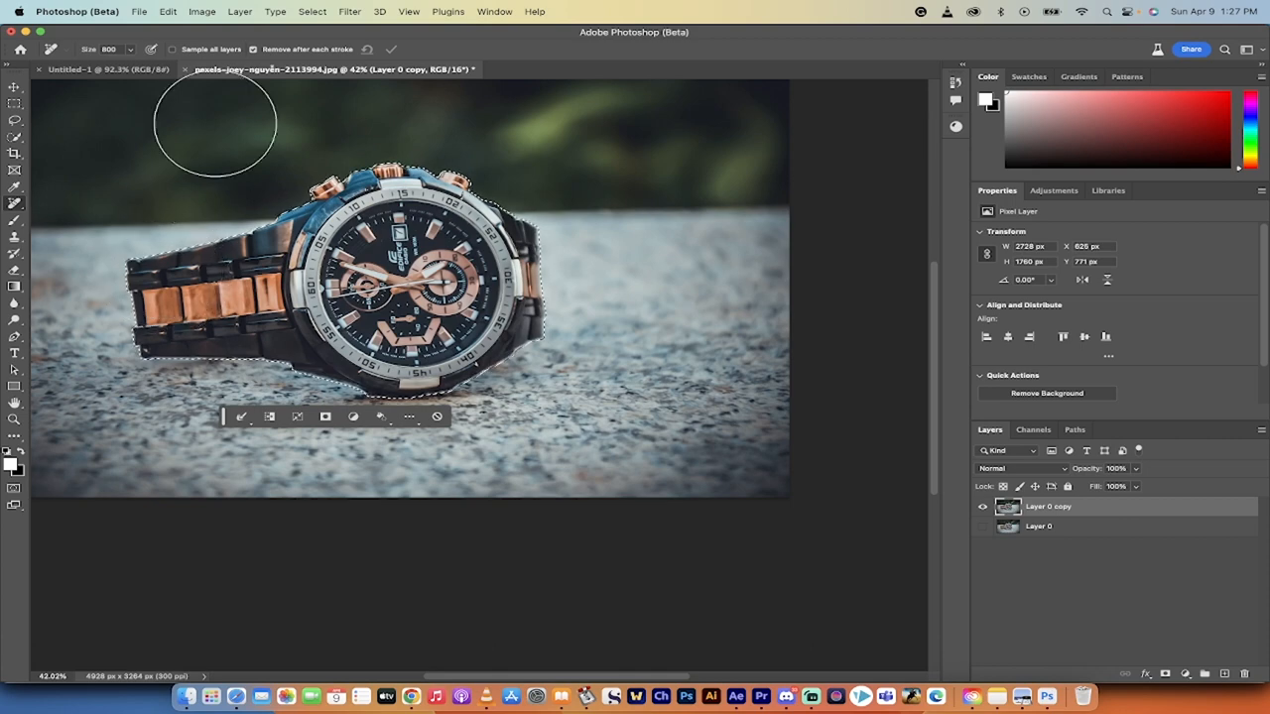
{"action": "left_click_drag", "start_coordinate": [215, 121], "coordinate": [148, 288]}
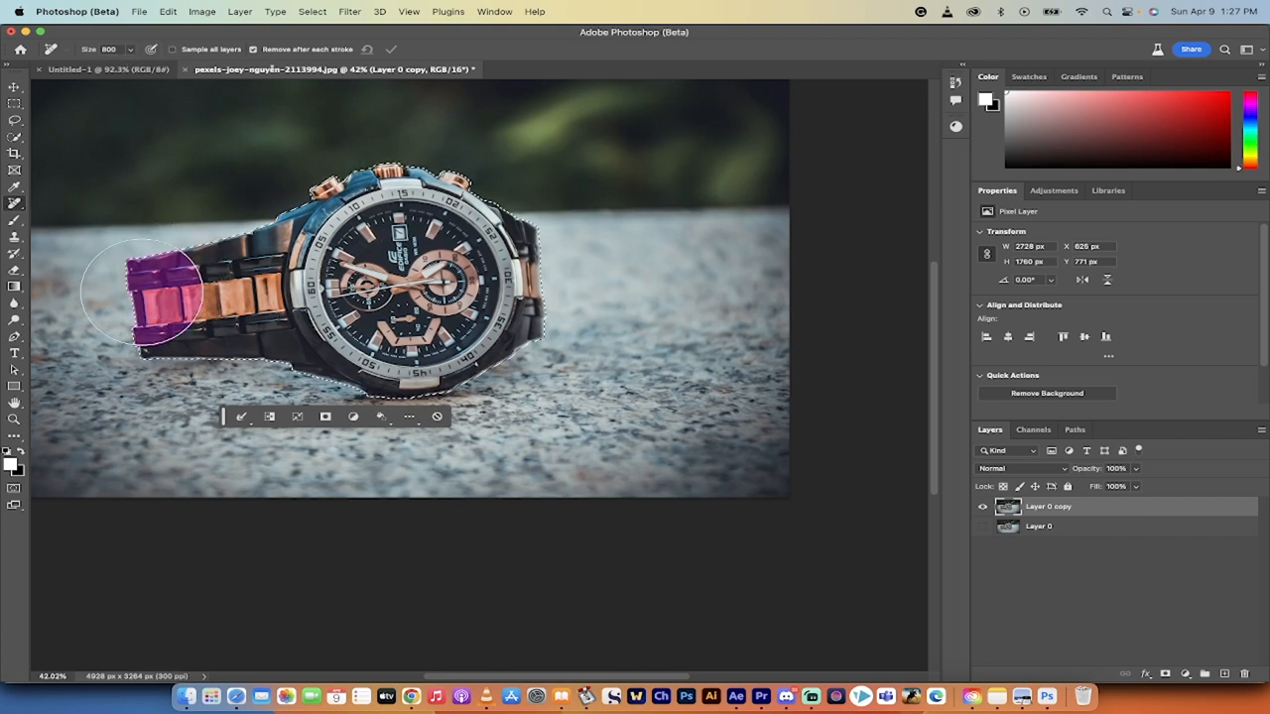
{"action": "left_click_drag", "start_coordinate": [148, 288], "coordinate": [545, 208]}
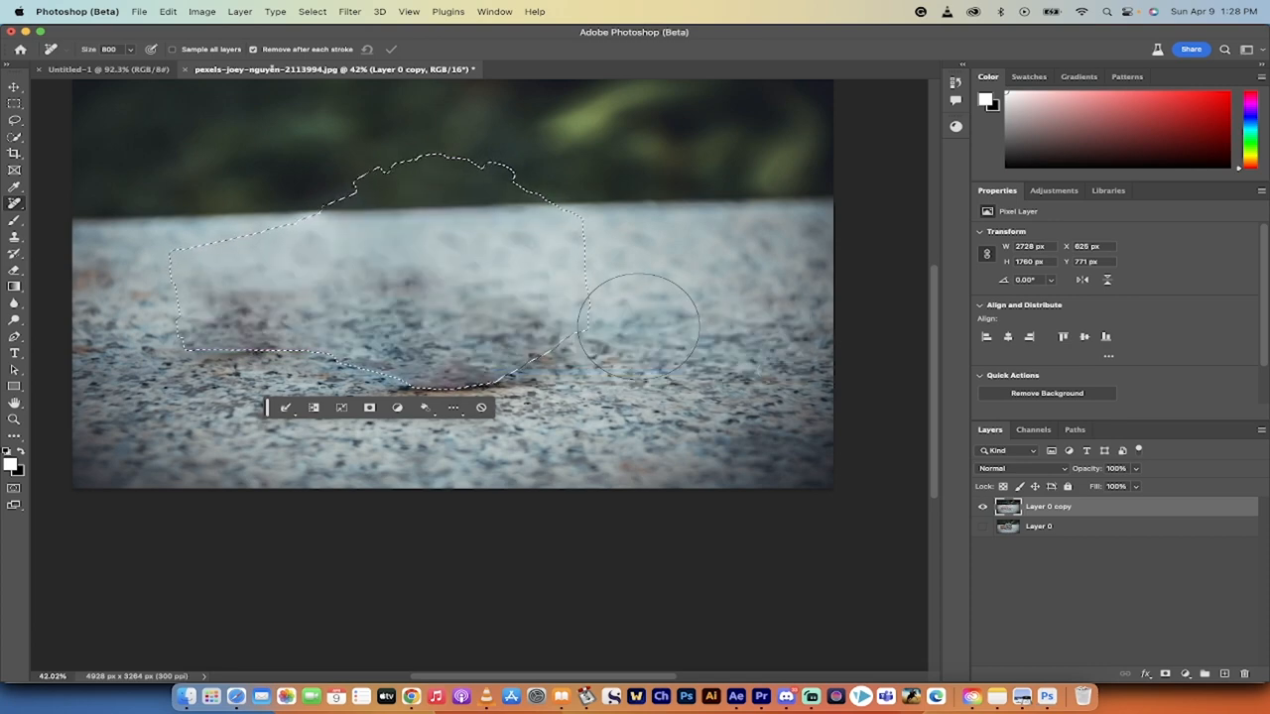
{"action": "left_click", "coordinate": [311, 11]}
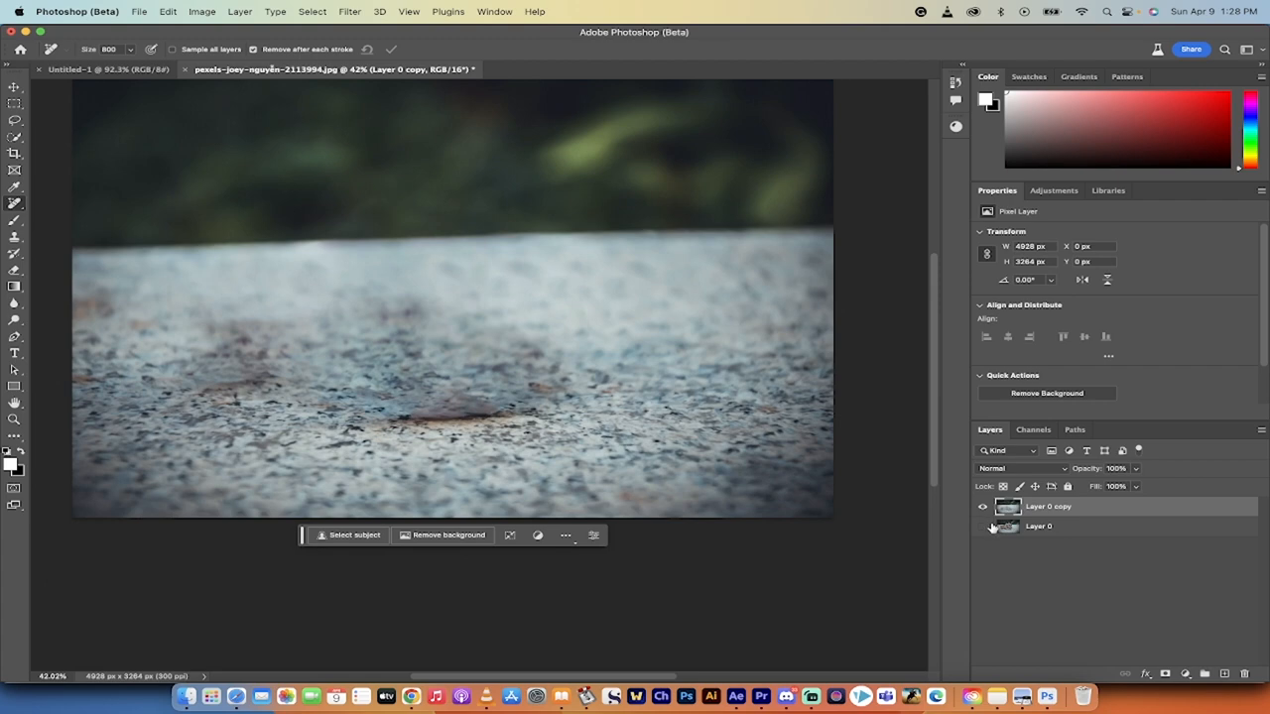
{"action": "mouse_move", "coordinate": [1062, 526]}
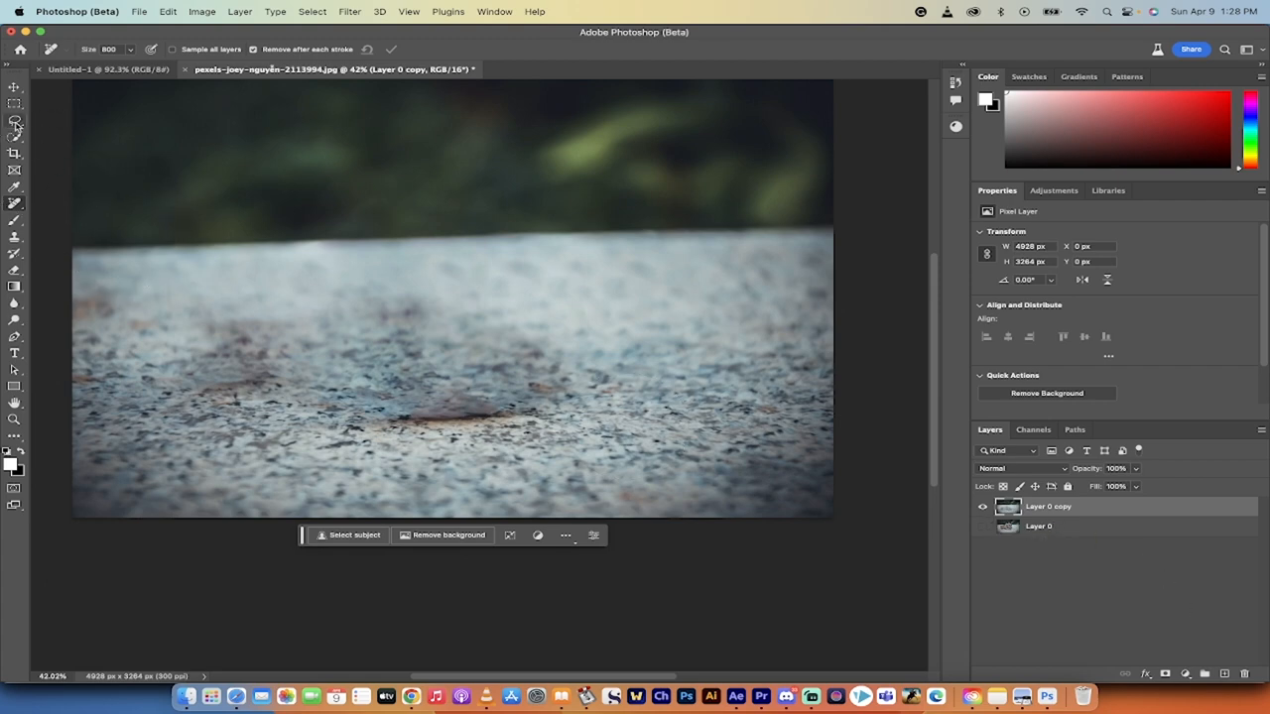
Lasso the dark smudge on the granite and open the Edit menu.
{"action": "left_click", "coordinate": [15, 119]}
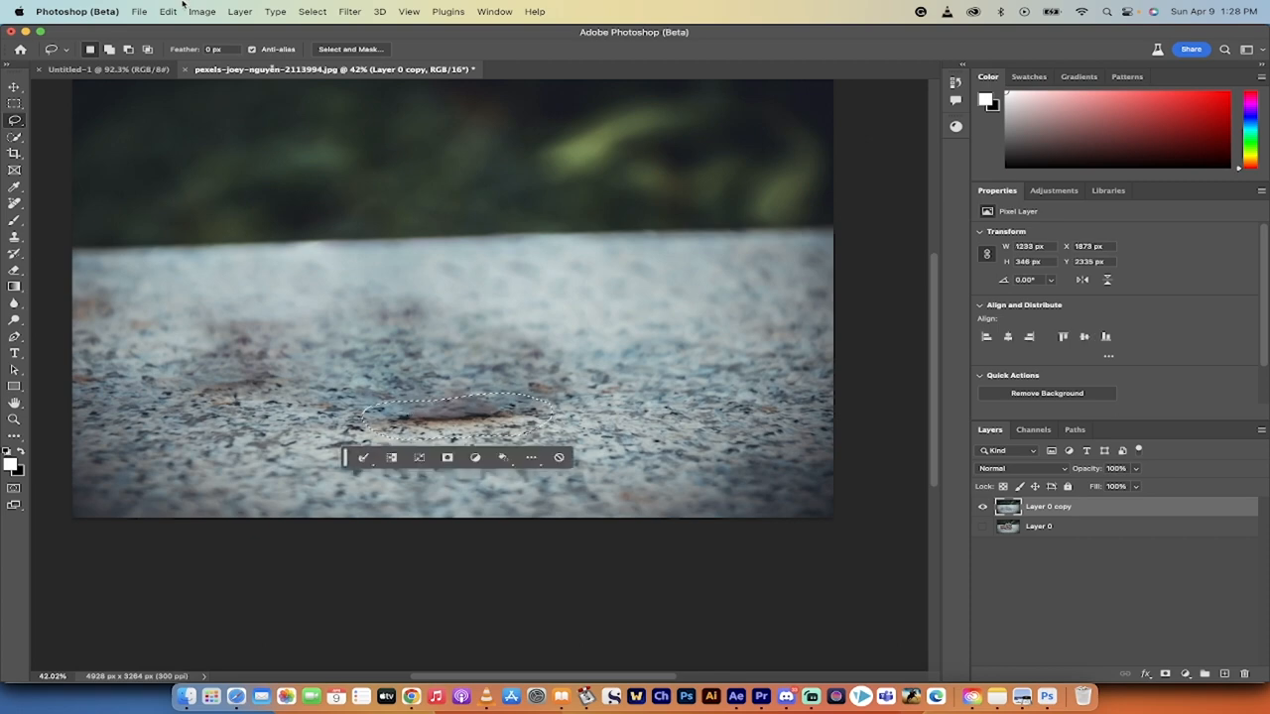
{"action": "left_click", "coordinate": [166, 11]}
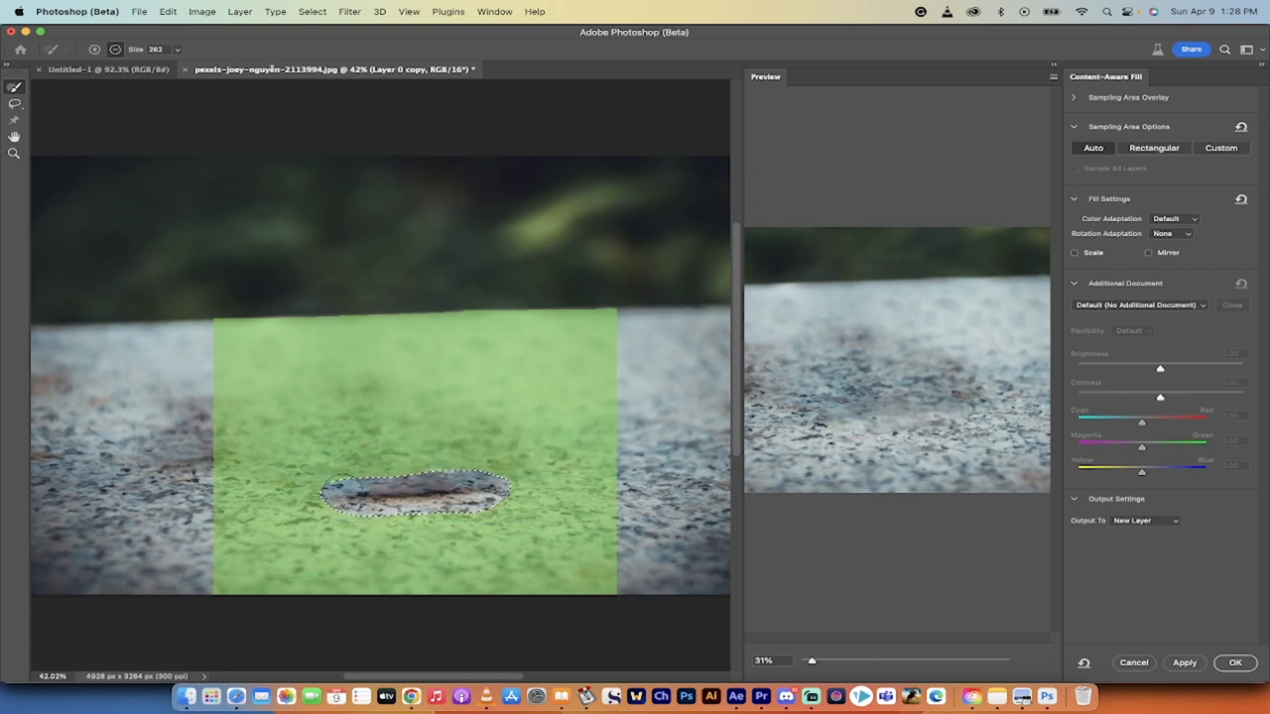
{"action": "mouse_move", "coordinate": [458, 431]}
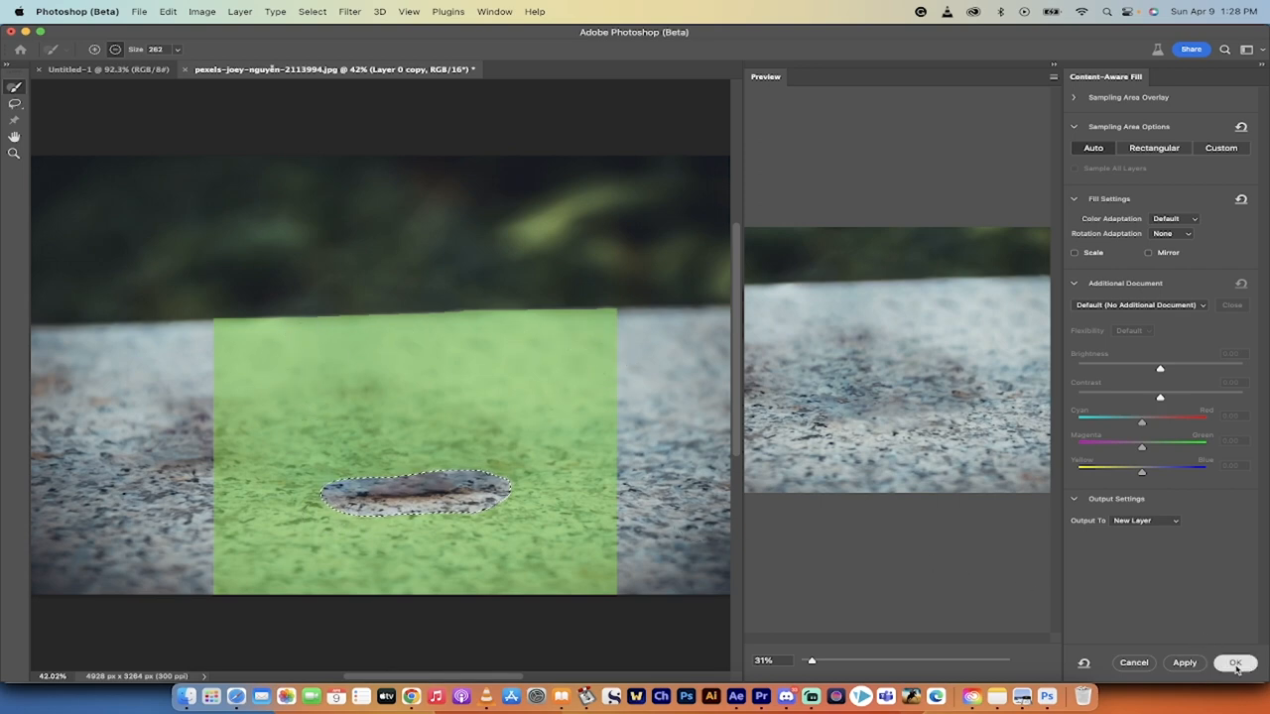
Apply Content-Aware Fill to a new layer and deselect.
{"action": "left_click", "coordinate": [312, 11]}
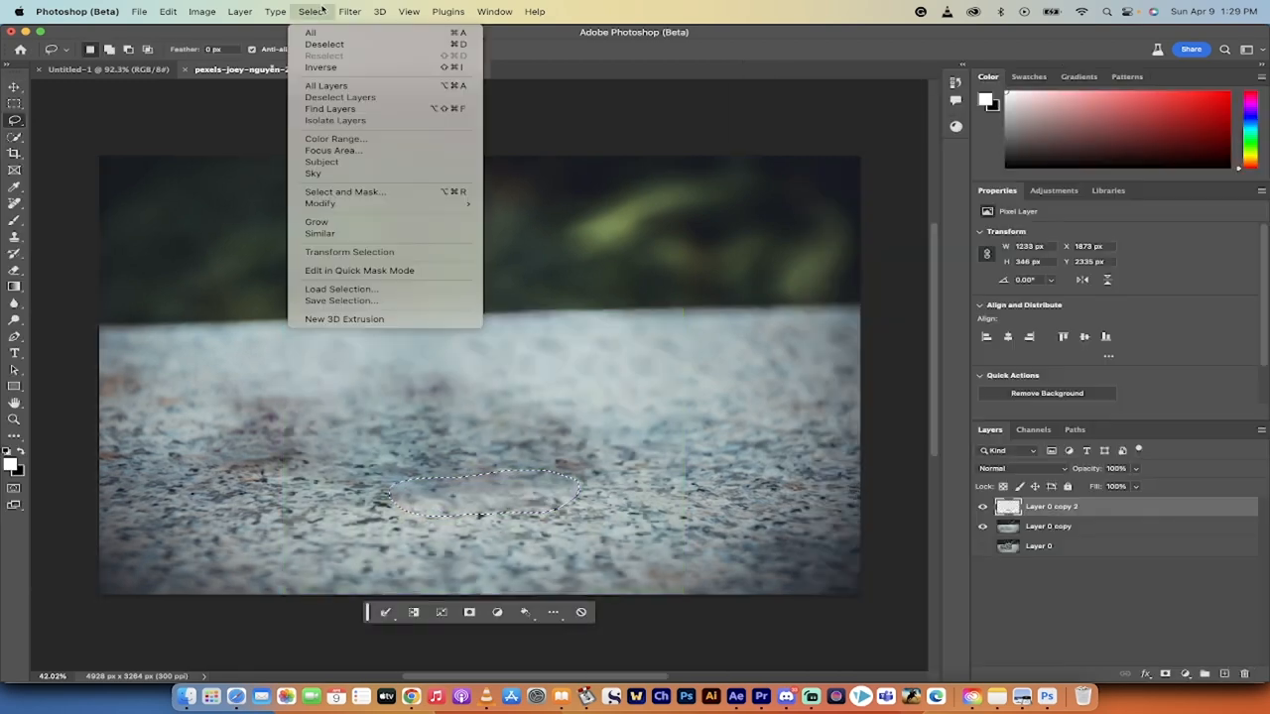
{"action": "left_click", "coordinate": [325, 43]}
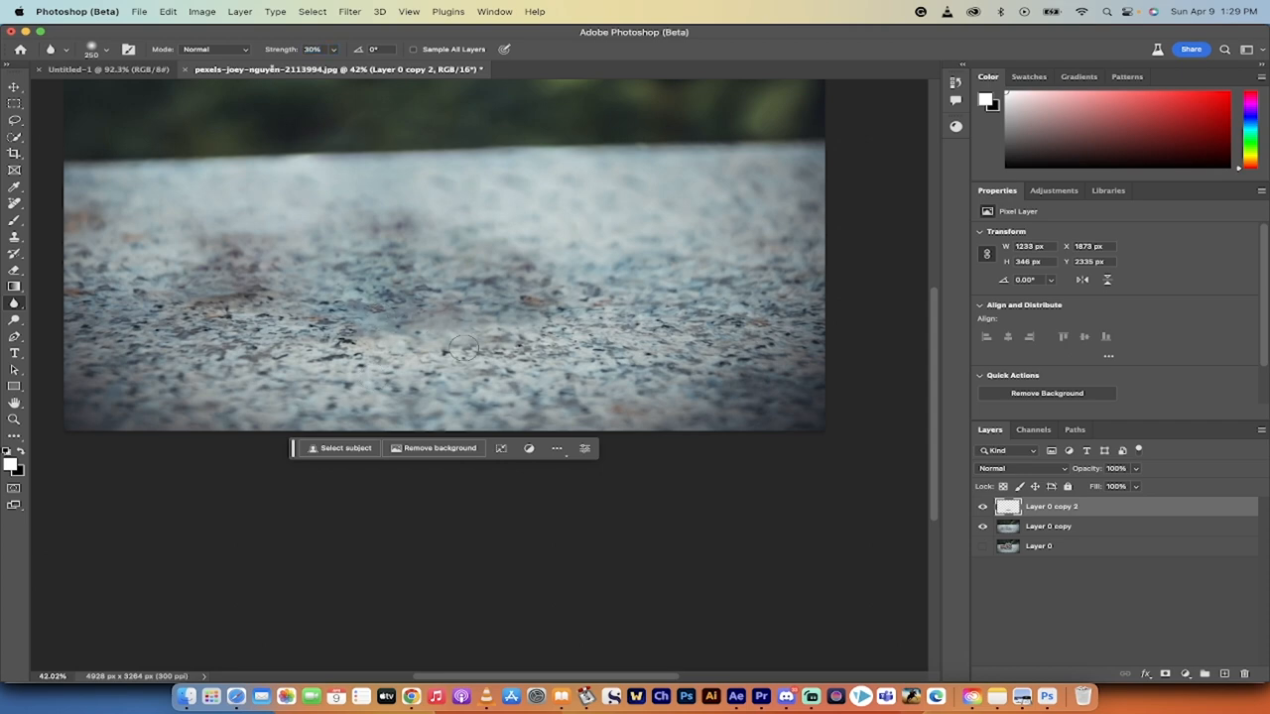
{"action": "mouse_move", "coordinate": [417, 281]}
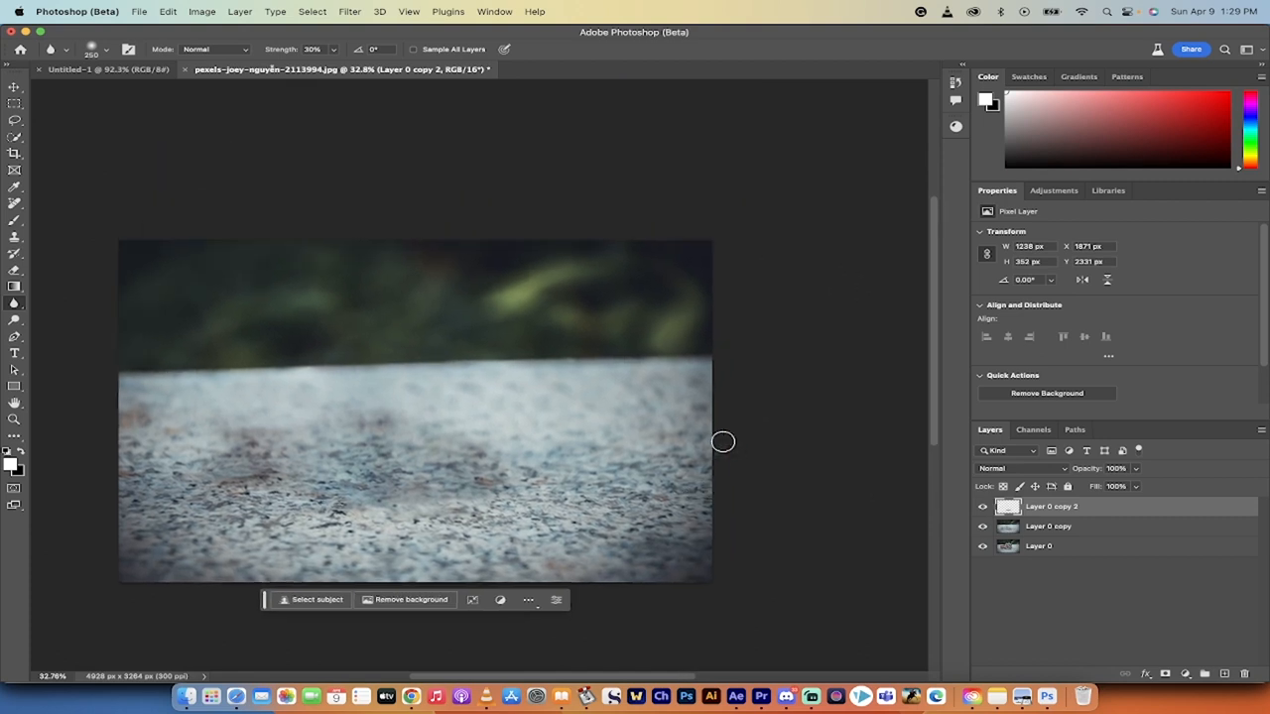
{"action": "mouse_move", "coordinate": [474, 195]}
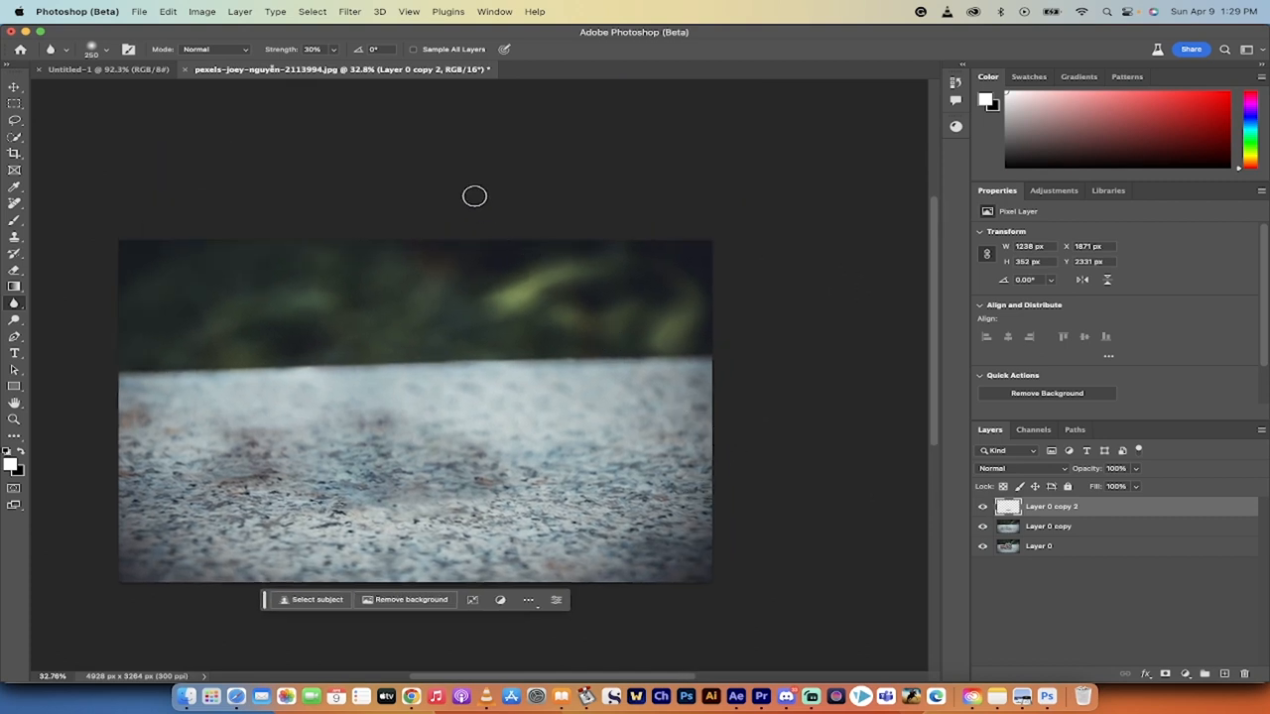
{"action": "mouse_move", "coordinate": [811, 695]}
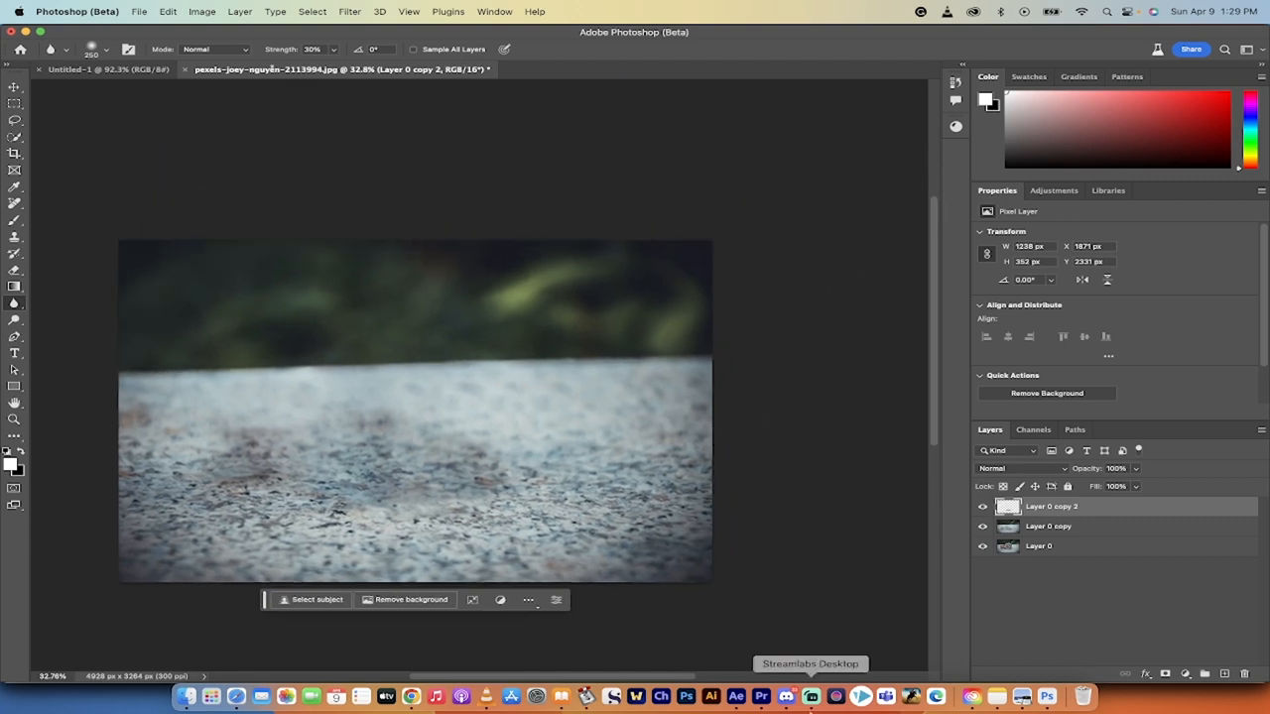